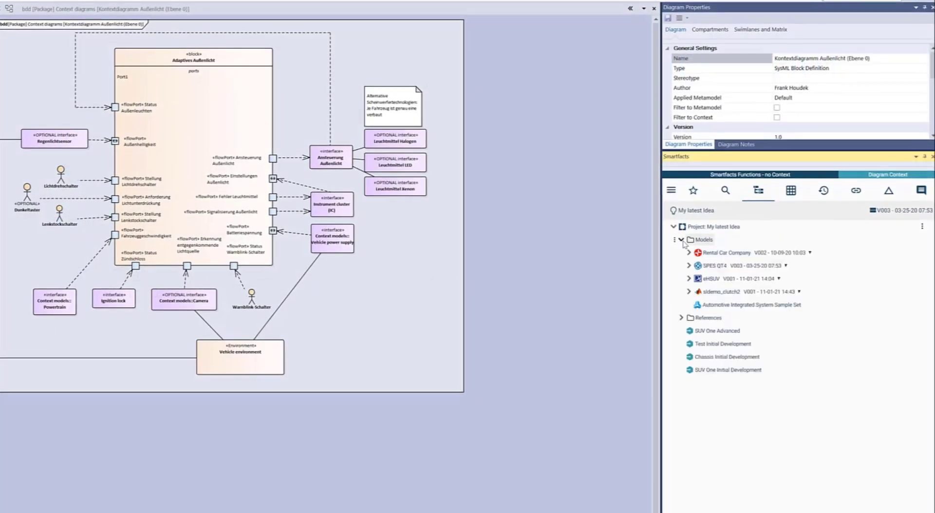
{"action": "mouse_move", "coordinate": [696, 305]}
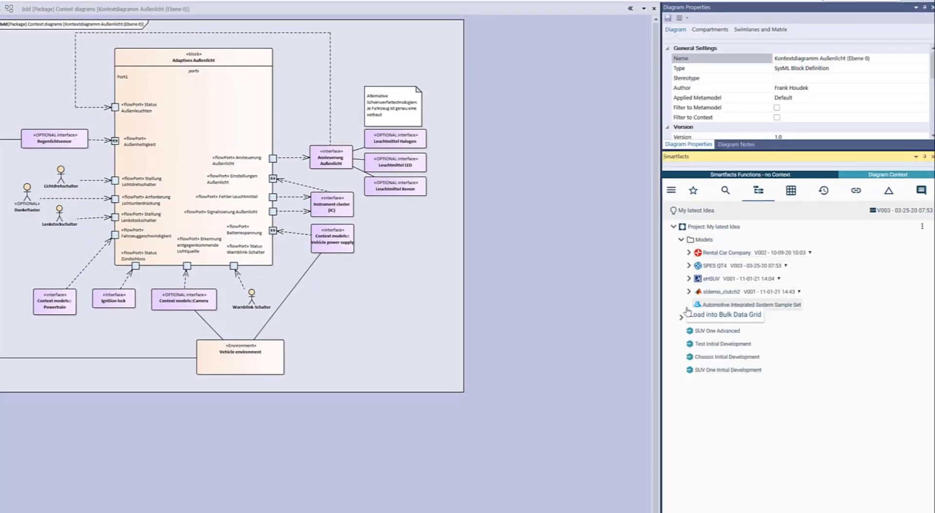
Load Automotive Integrated System Sample Set into the Smartfacts bulk data grid.
{"action": "left_click", "coordinate": [791, 190]}
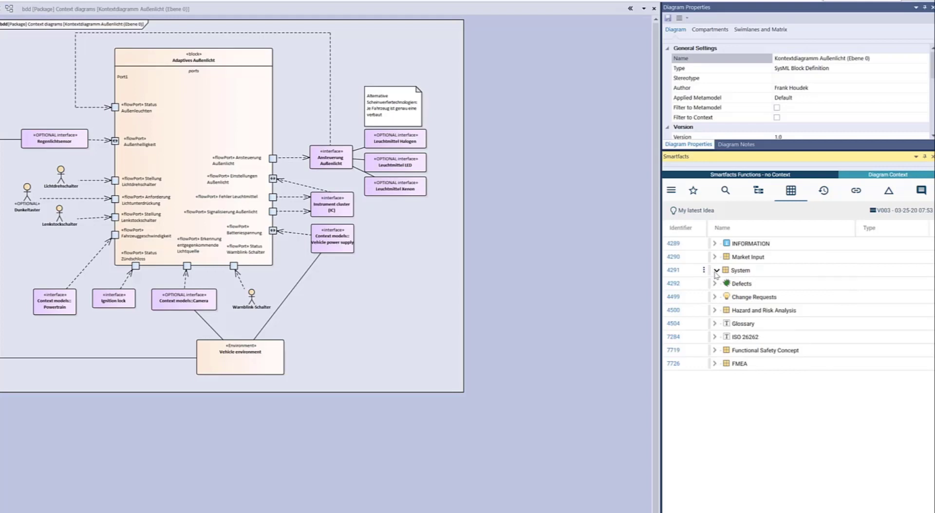
Draft a link from Vehicle power supply to requirement 4550 under System > System Requirements > Airbags.
{"action": "left_click", "coordinate": [717, 271]}
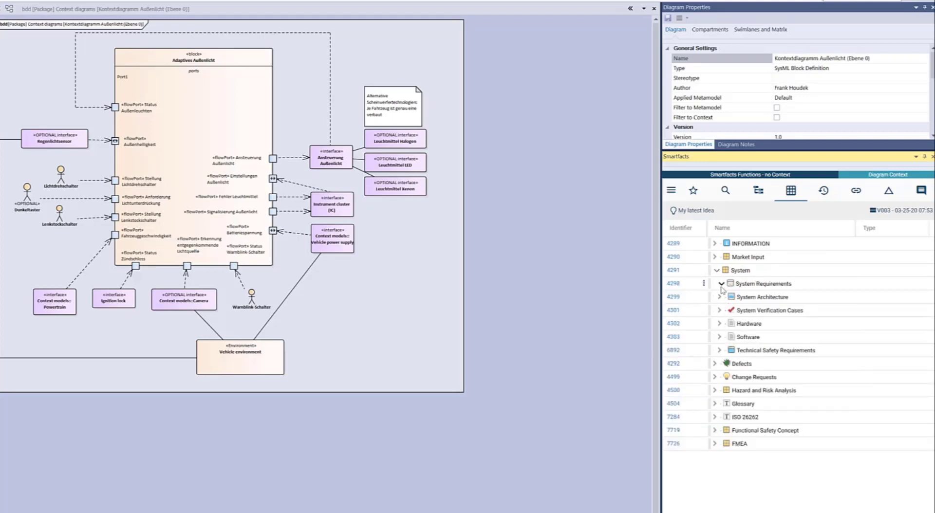
{"action": "left_click", "coordinate": [718, 283]}
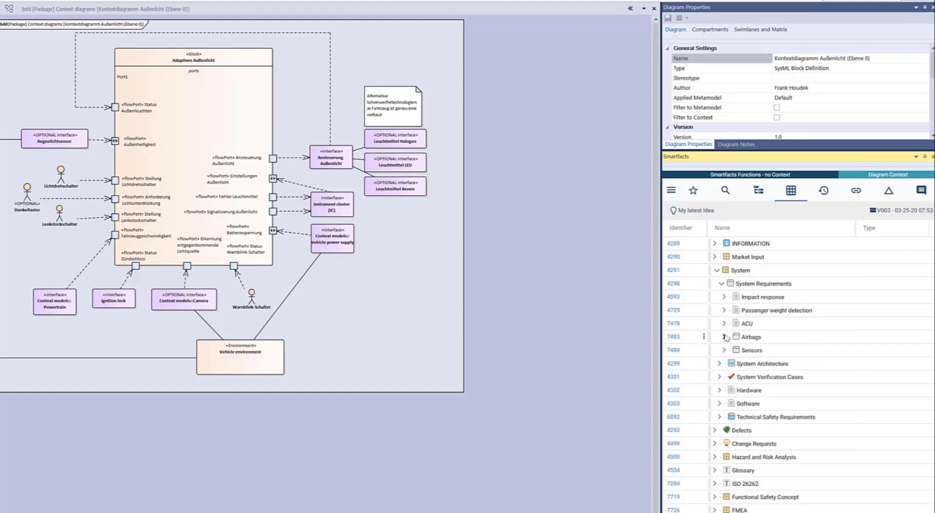
{"action": "left_click", "coordinate": [716, 337]}
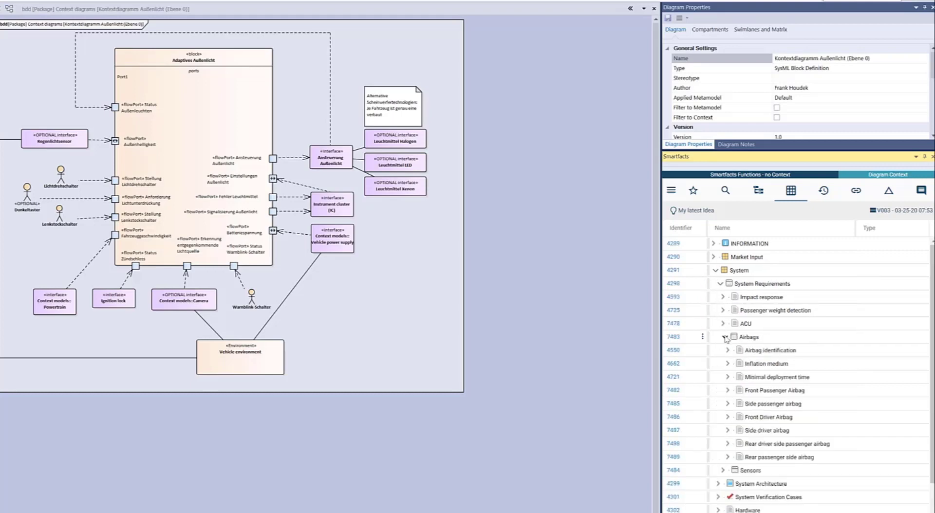
{"action": "left_click", "coordinate": [332, 238]}
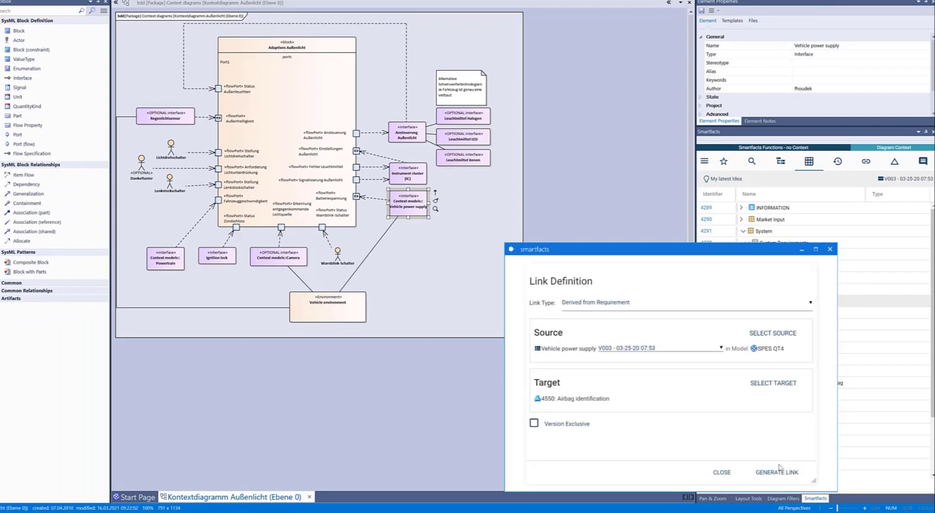
Generate Derived from Requirement links to 4550 Airbag identification and 4662 Inflation medium.
{"action": "left_click", "coordinate": [721, 472]}
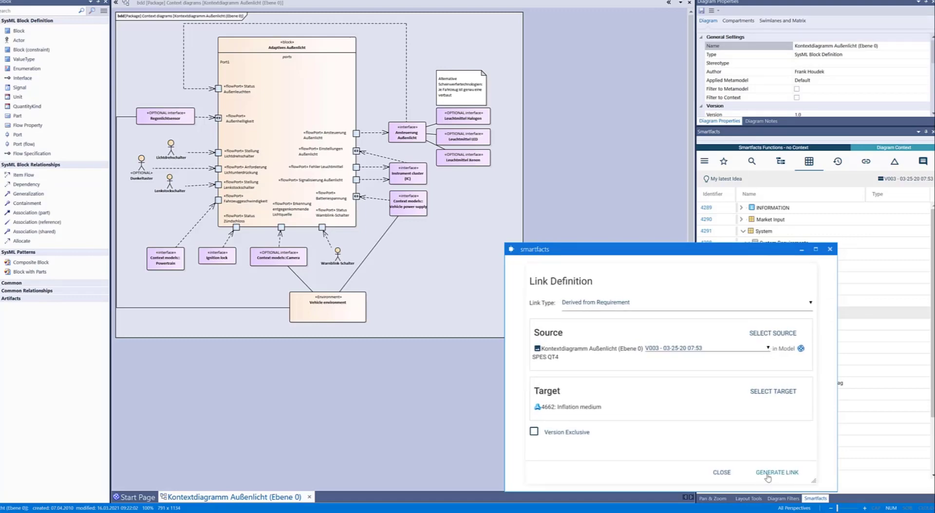
{"action": "left_click", "coordinate": [776, 473]}
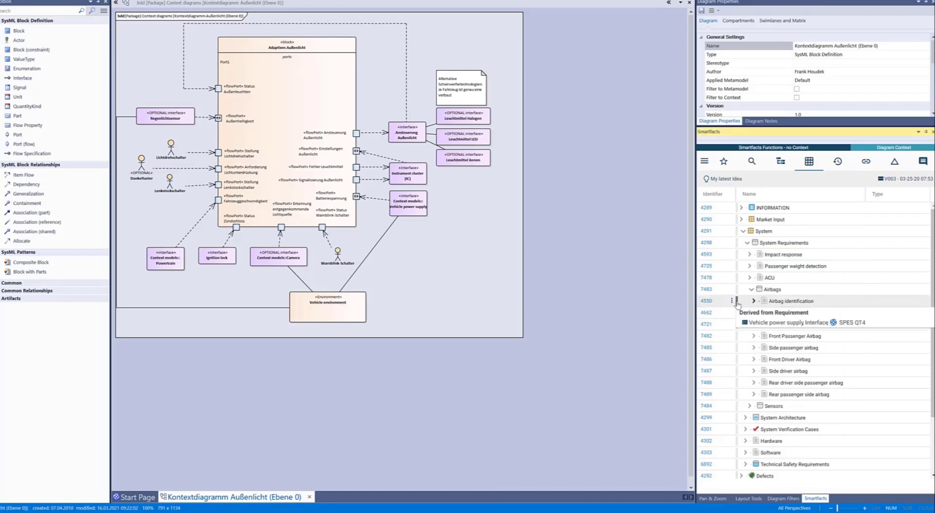
Display the Global Links list, showing links to Inflation medium and Airbag identification.
{"action": "left_click", "coordinate": [408, 202]}
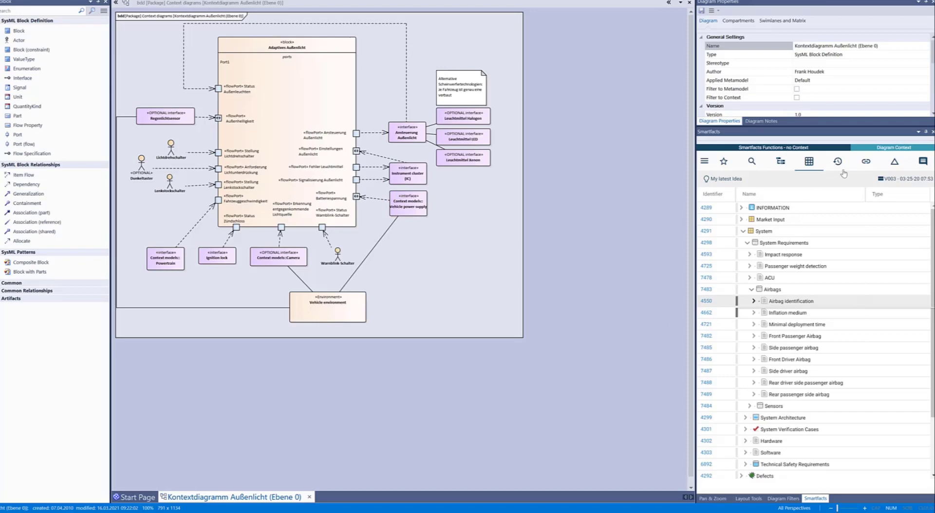
{"action": "left_click", "coordinate": [865, 161]}
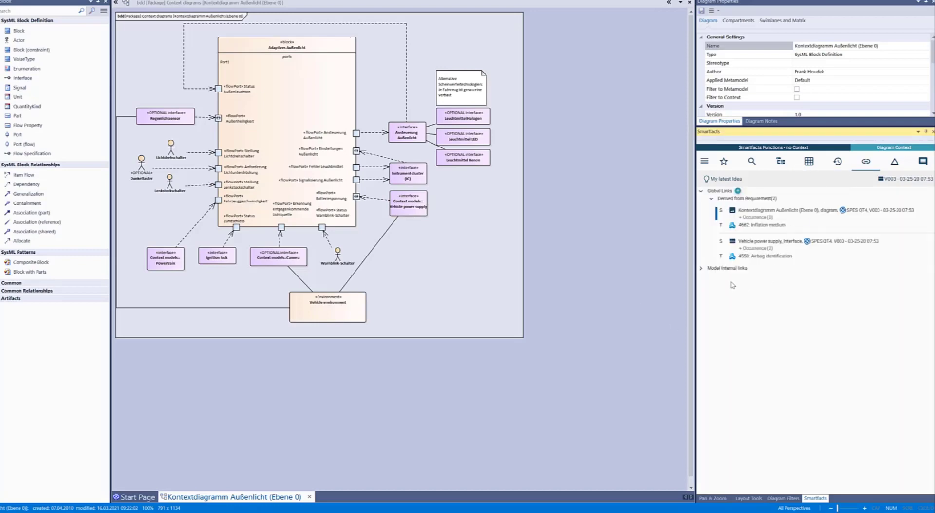
Open the 4662 Inflation medium link target in its original tool, Jama Connect.
{"action": "right_click", "coordinate": [769, 210]}
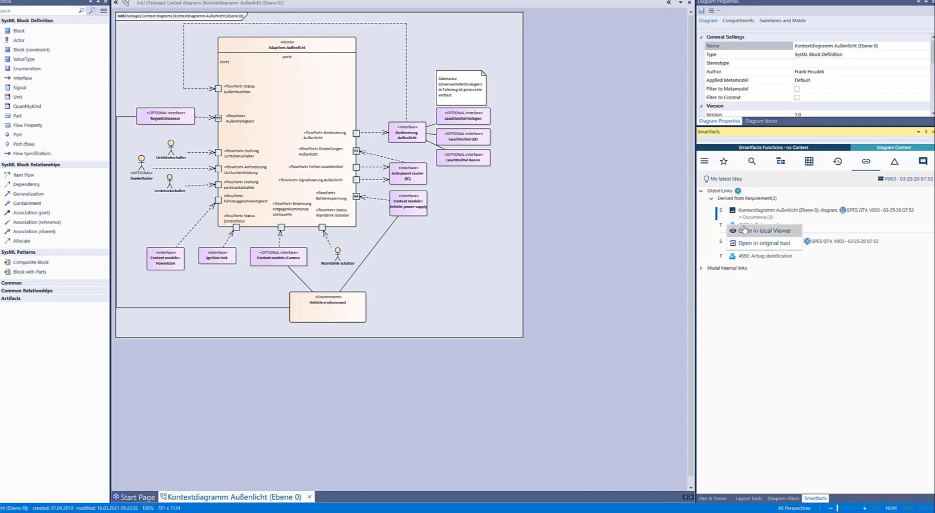
{"action": "mouse_move", "coordinate": [764, 231]}
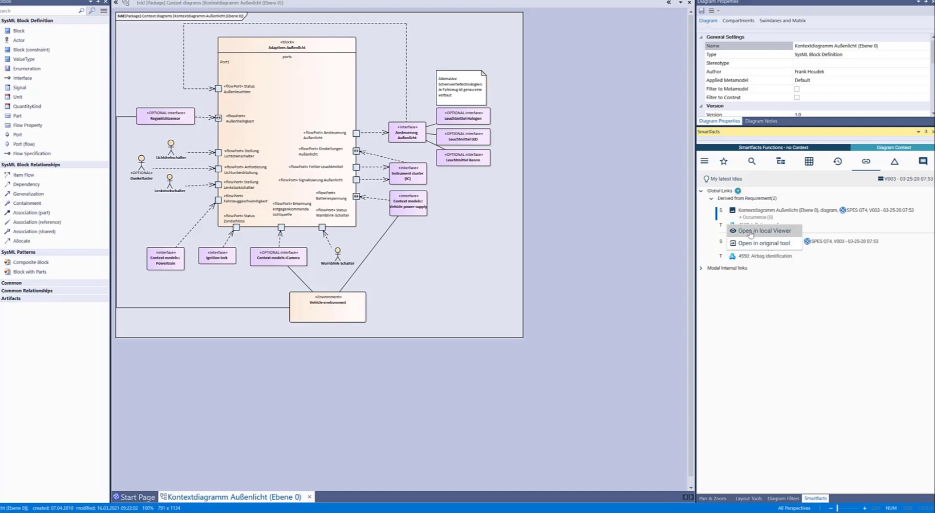
{"action": "mouse_move", "coordinate": [757, 245]}
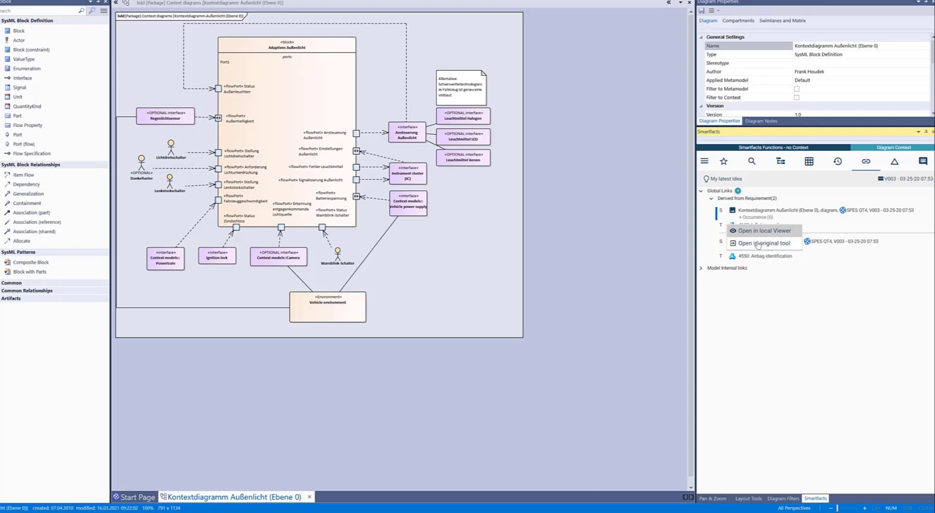
{"action": "left_click", "coordinate": [766, 243]}
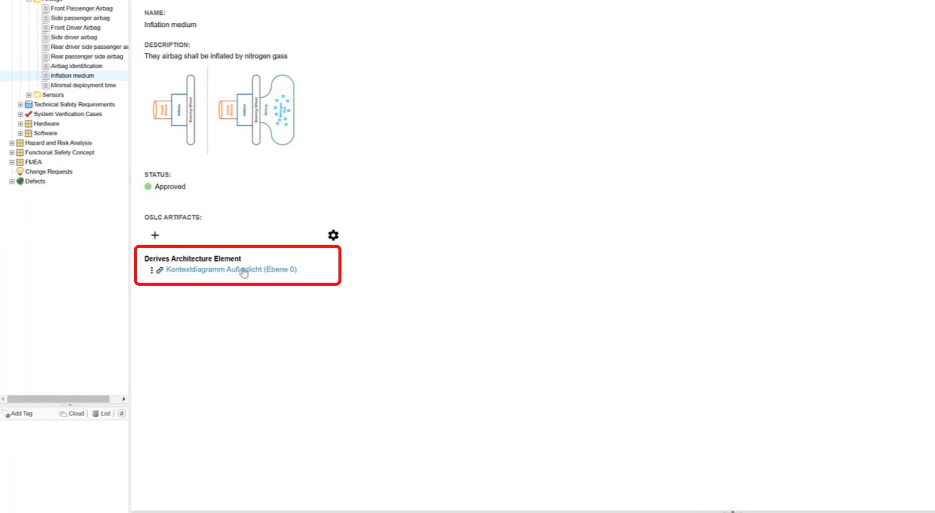
{"action": "left_click", "coordinate": [234, 269]}
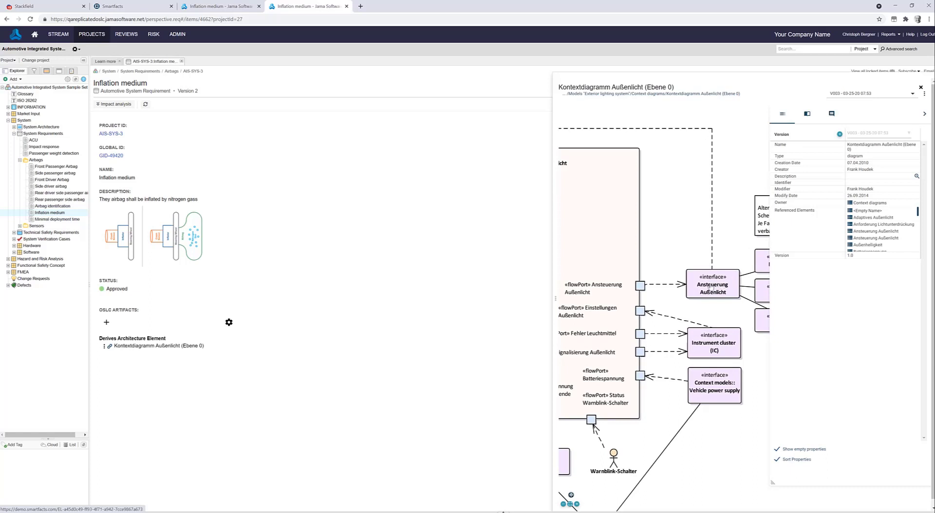
{"action": "left_click", "coordinate": [712, 284]}
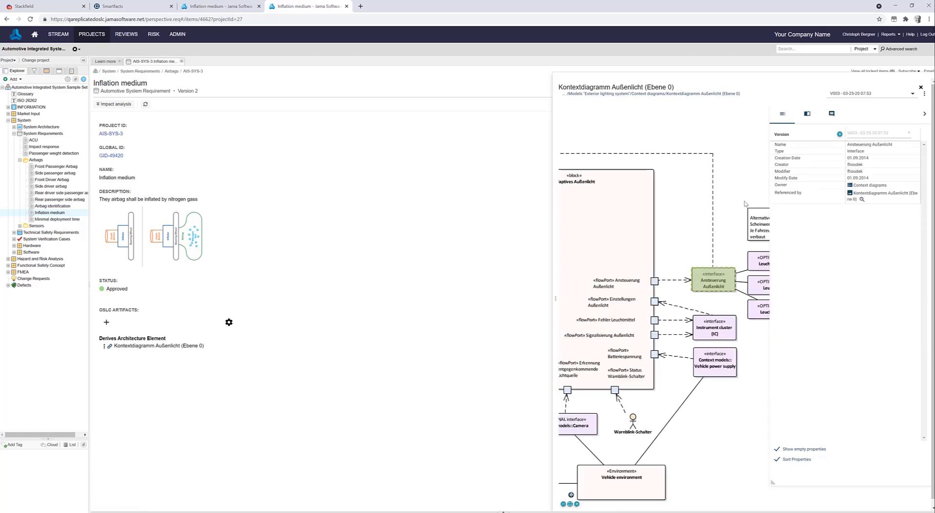
{"action": "left_click", "coordinate": [922, 87]}
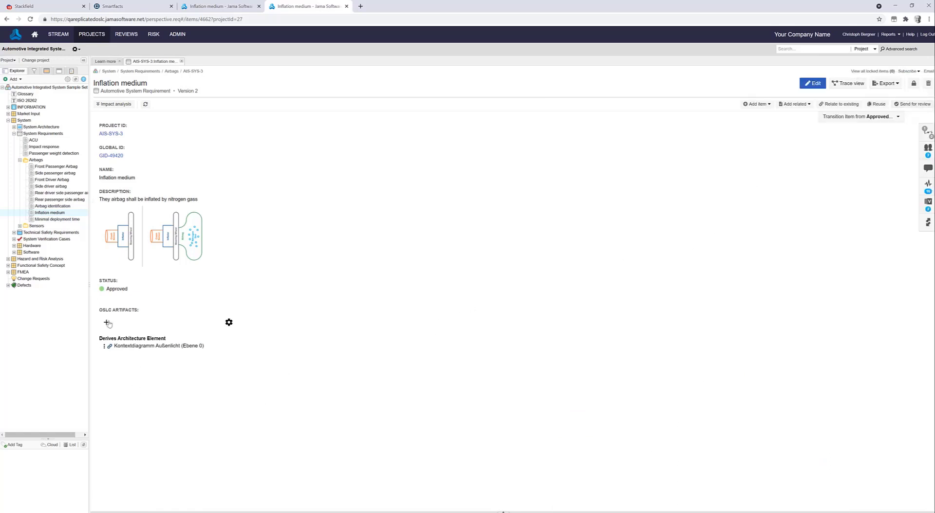
Add an OSLC link from Inflation medium to Leuchtmittel Halogen in SPES QT4's Kontextdiagramm Außenlicht.
{"action": "left_click", "coordinate": [106, 322]}
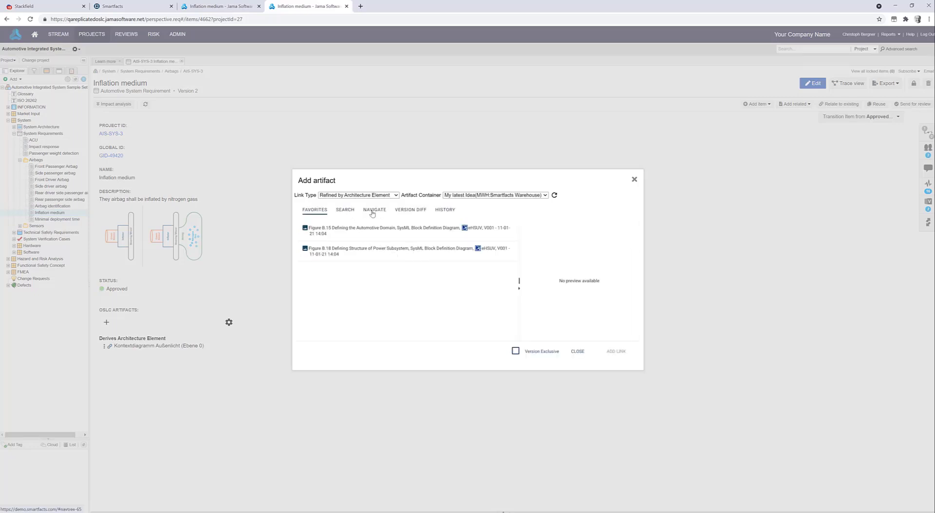
{"action": "left_click", "coordinate": [374, 209]}
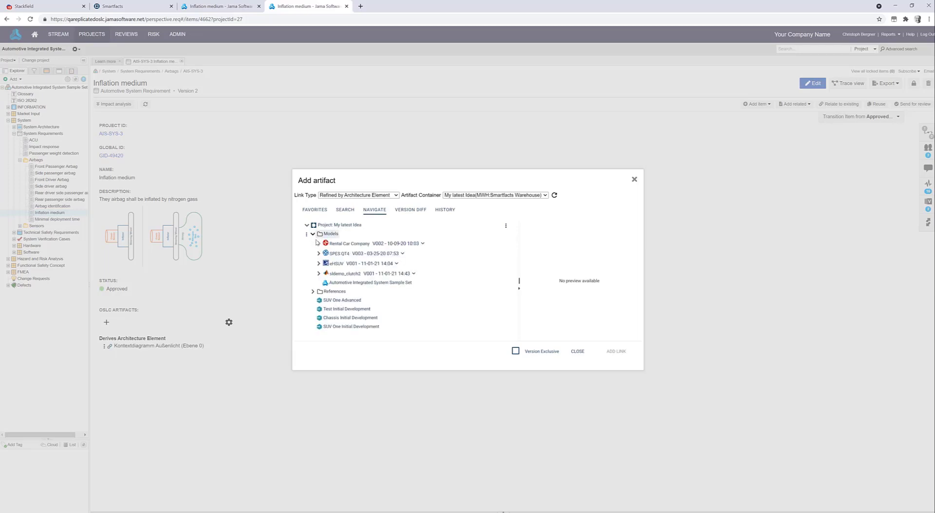
{"action": "left_click", "coordinate": [319, 253]}
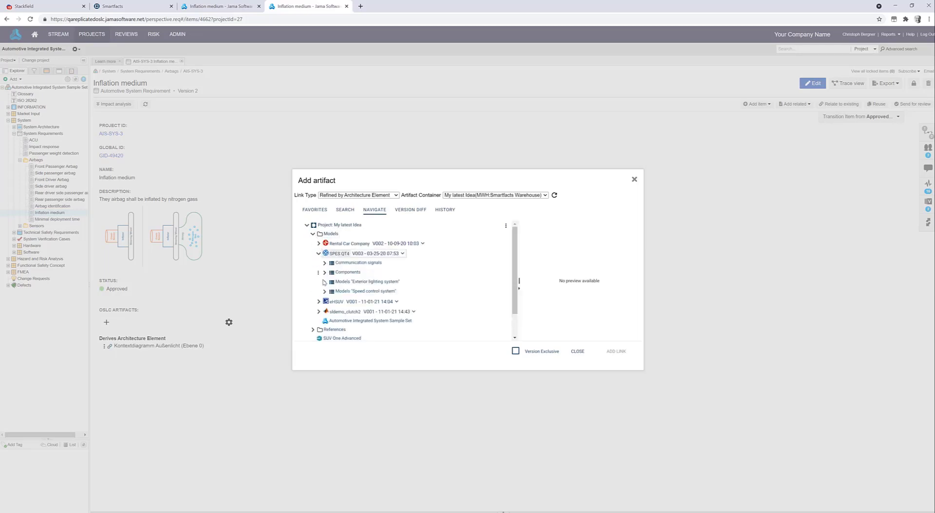
{"action": "left_click", "coordinate": [324, 281]}
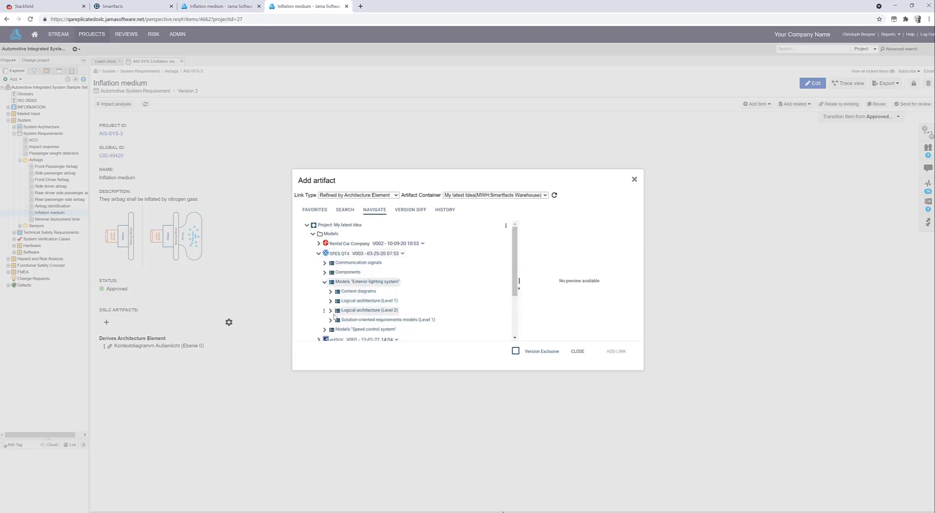
{"action": "left_click", "coordinate": [330, 292]}
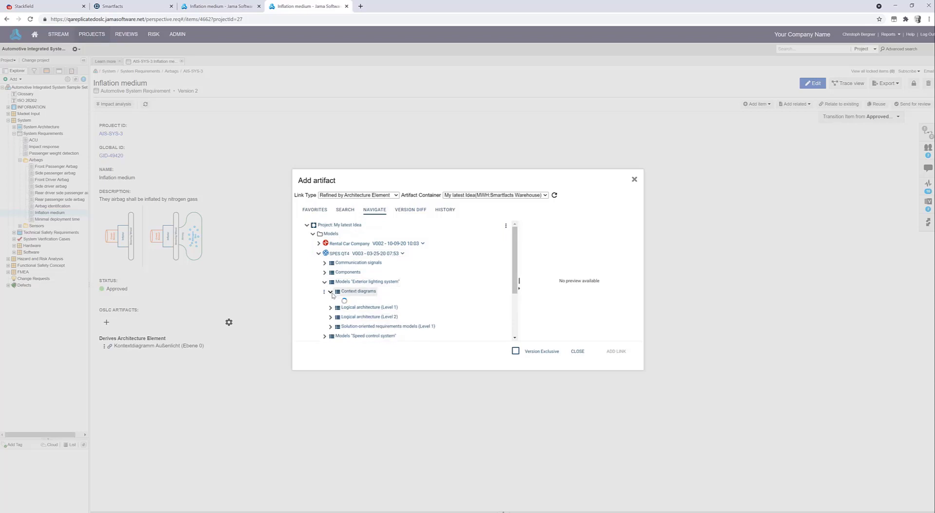
{"action": "left_click", "coordinate": [392, 300]}
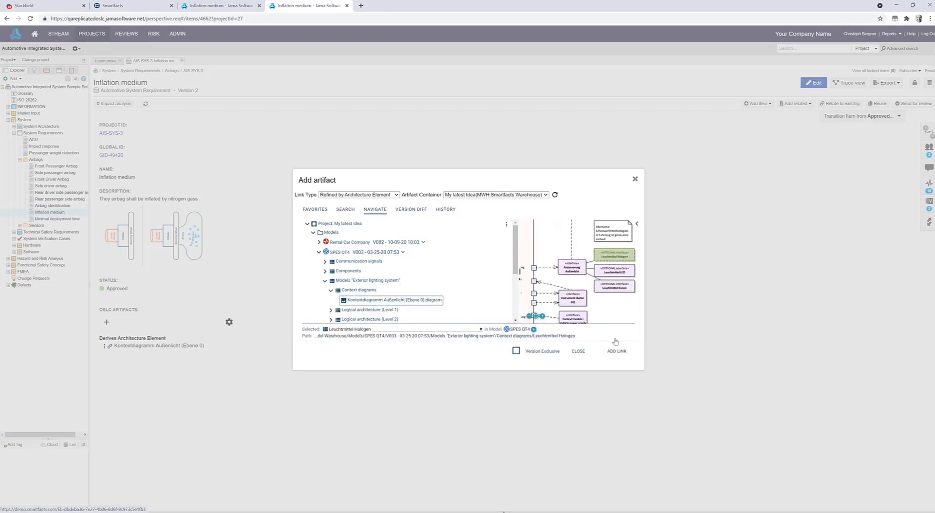
{"action": "left_click", "coordinate": [616, 351]}
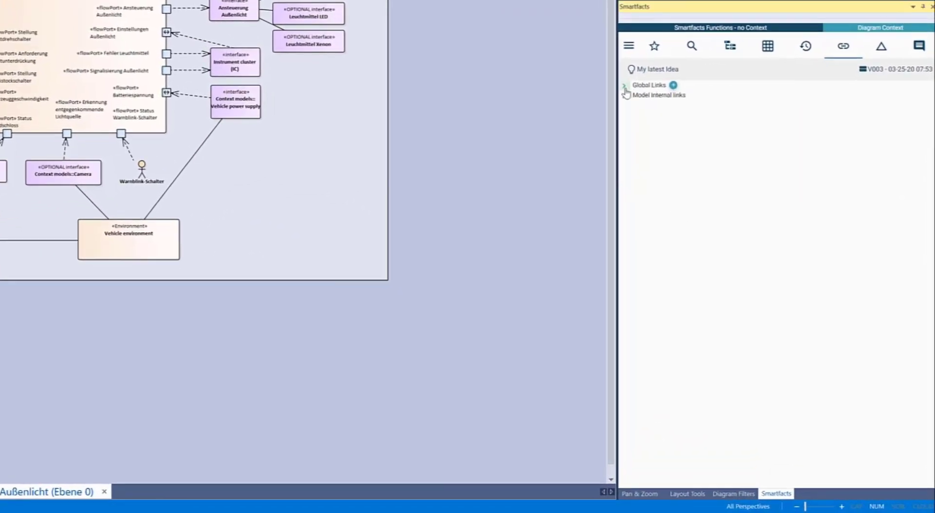
Expand Global Links to reveal the Leuchtmittel Halogen to Inflation medium Refines Requirement link.
{"action": "left_click", "coordinate": [624, 84]}
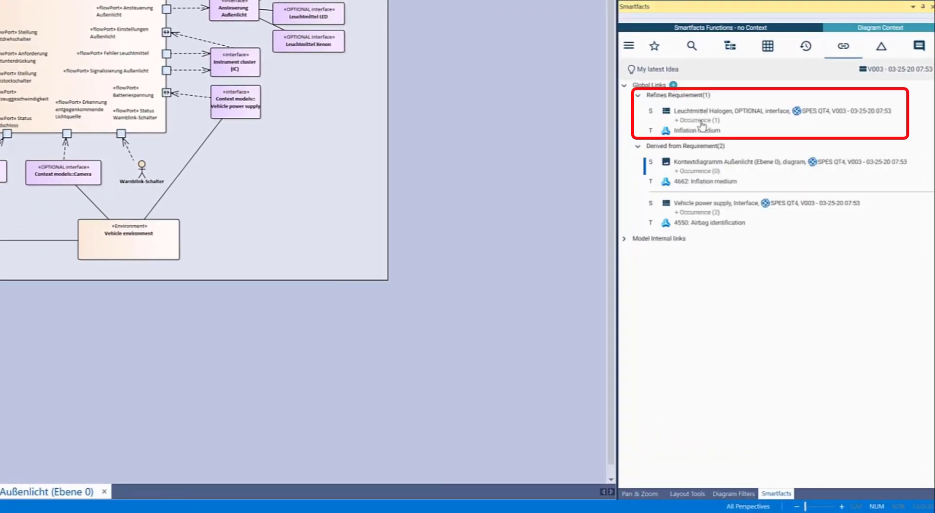